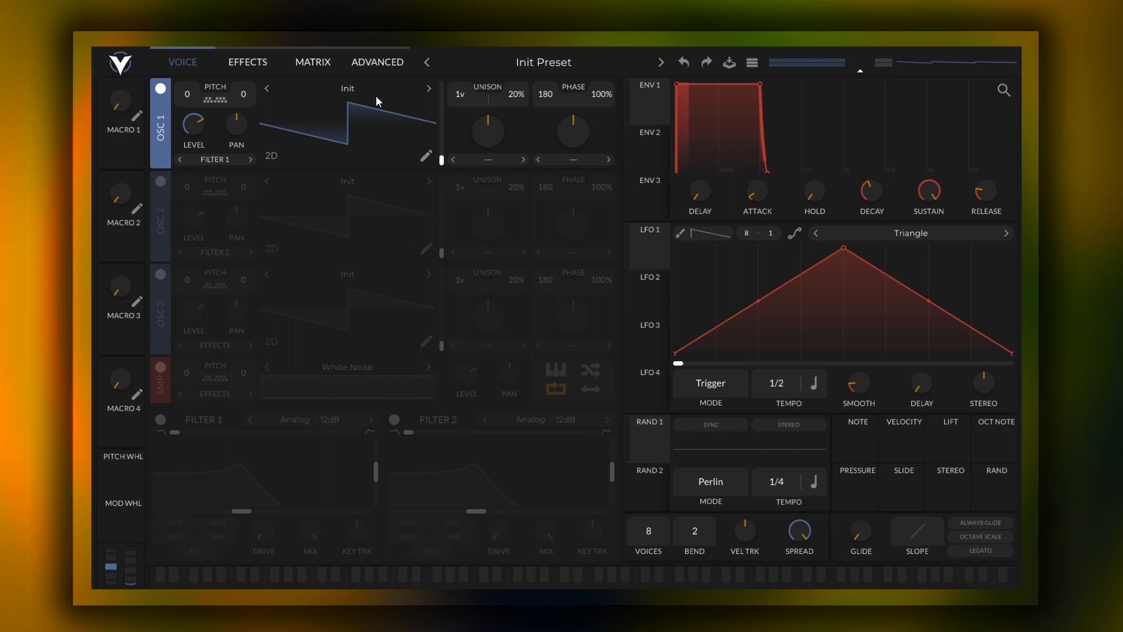
# Disable oscillator 1 and load the Factory HVAC Unit sample into the sampler.
pyautogui.click(159, 87)
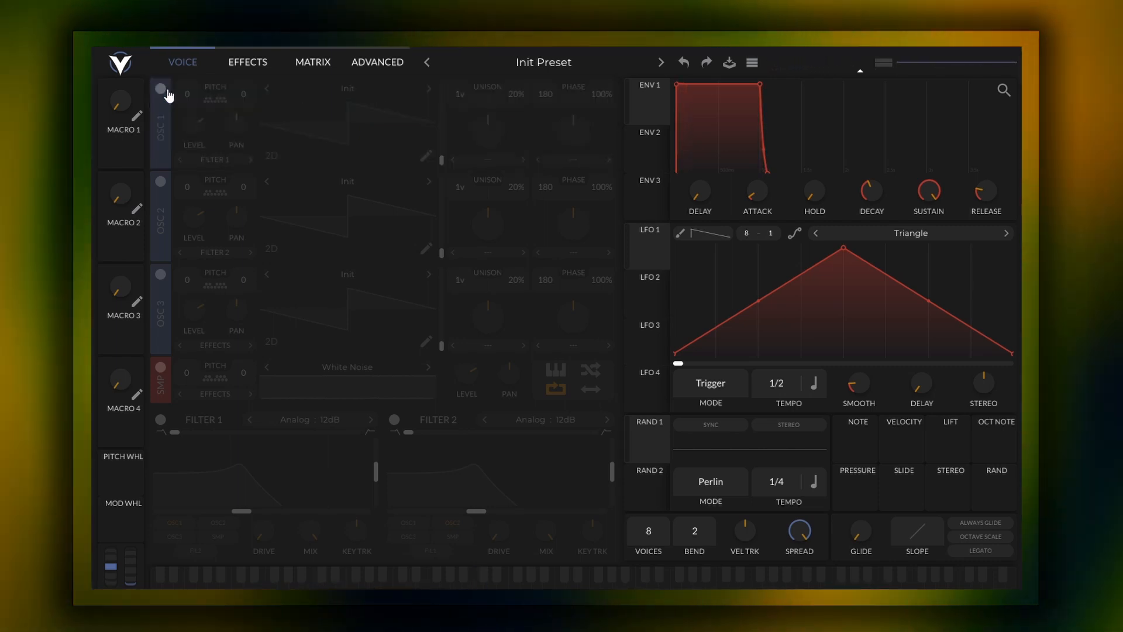
pyautogui.click(347, 366)
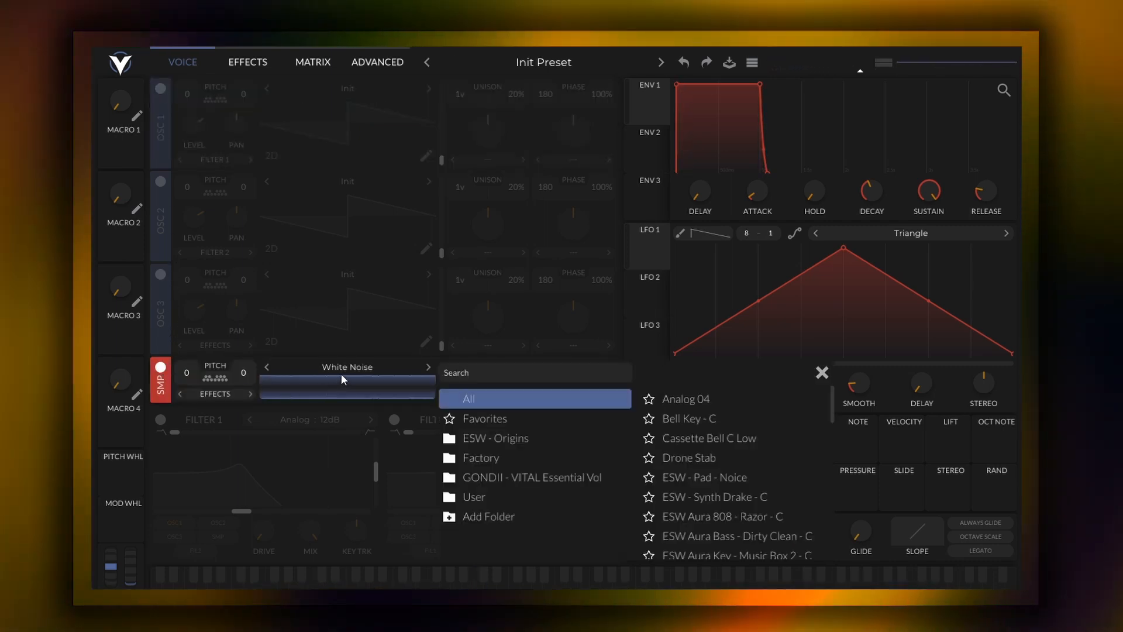
pyautogui.click(485, 418)
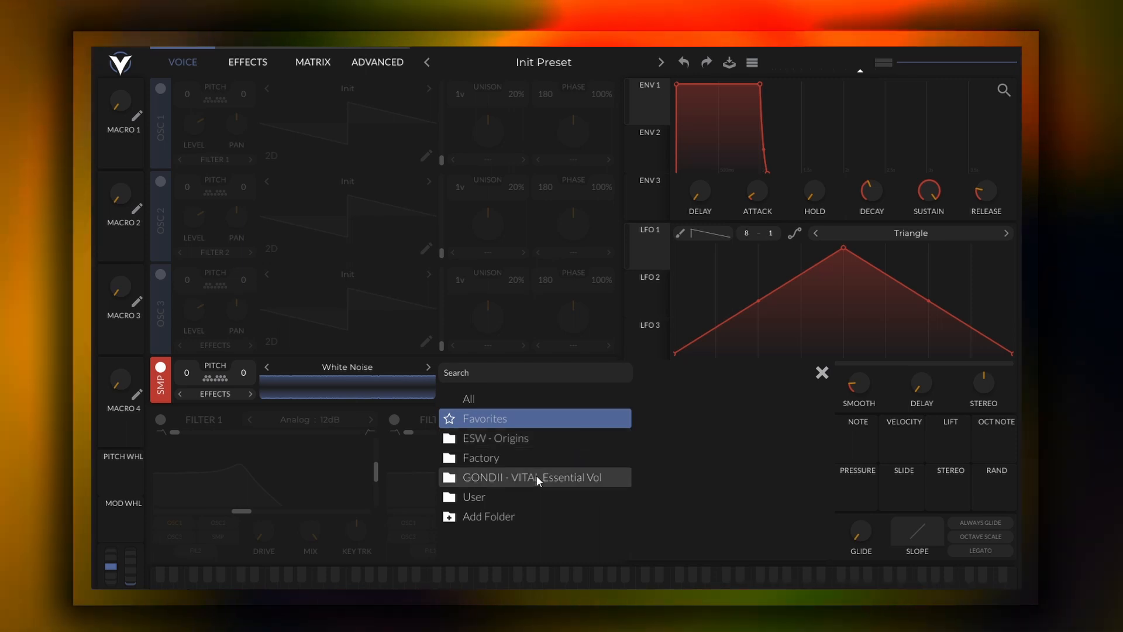
pyautogui.click(481, 458)
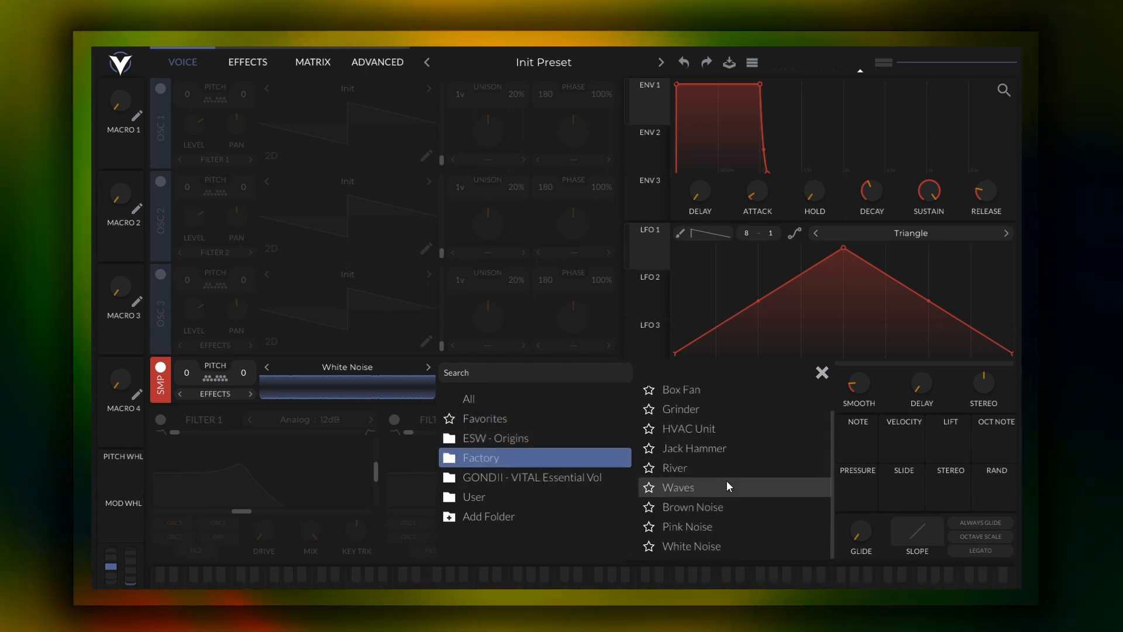
pyautogui.click(689, 428)
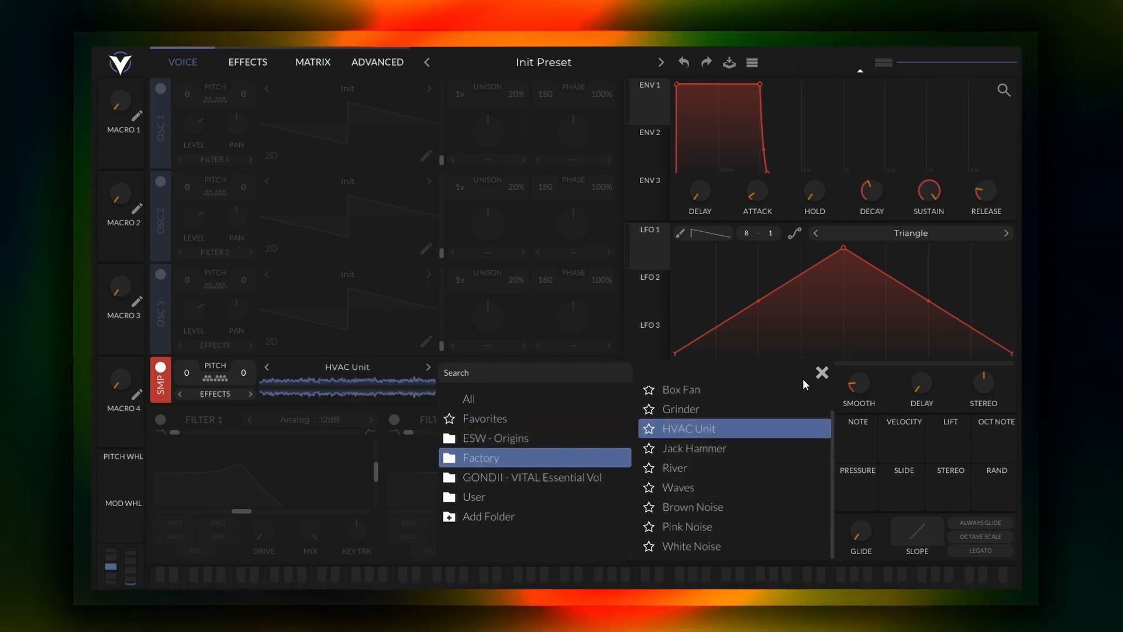
pyautogui.click(821, 372)
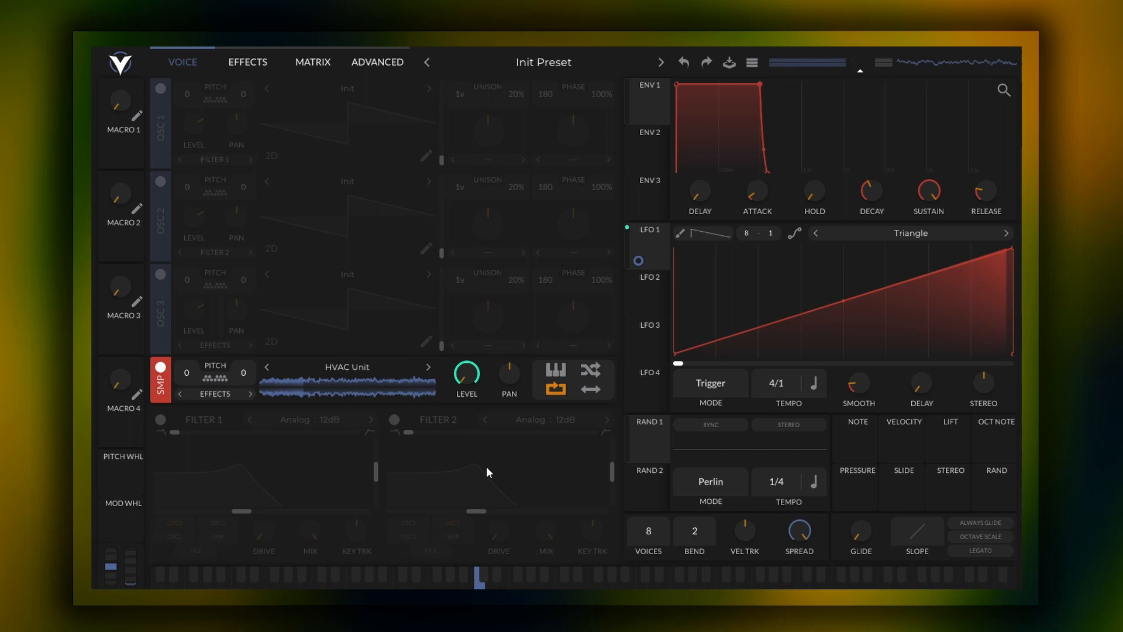
# Switch to the Effects page.
pyautogui.click(248, 62)
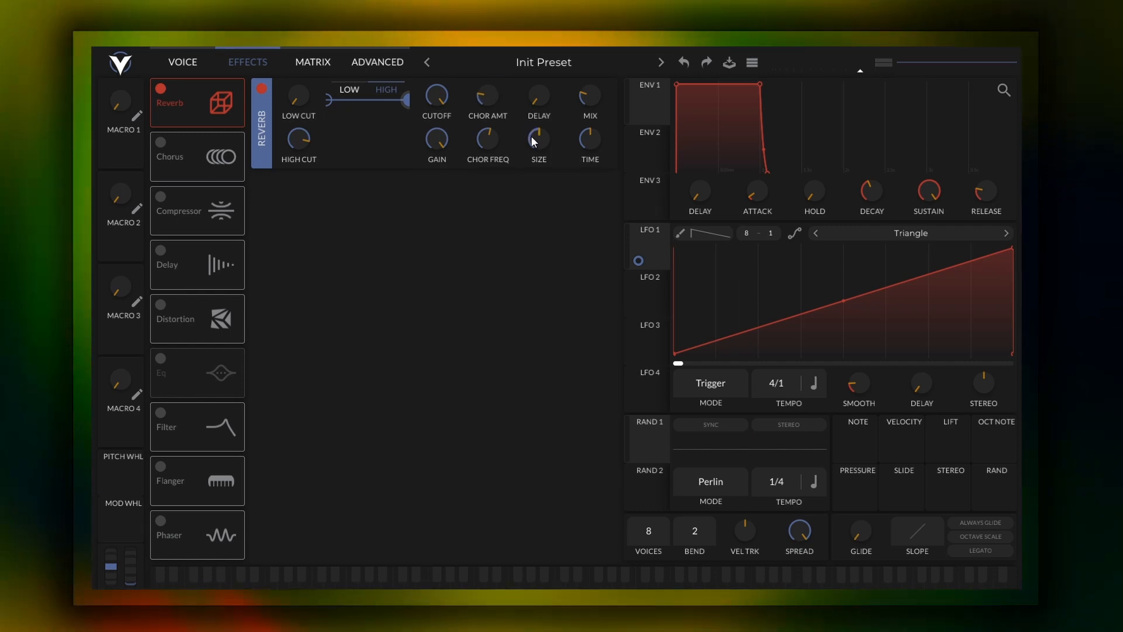
pyautogui.moveTo(590, 121)
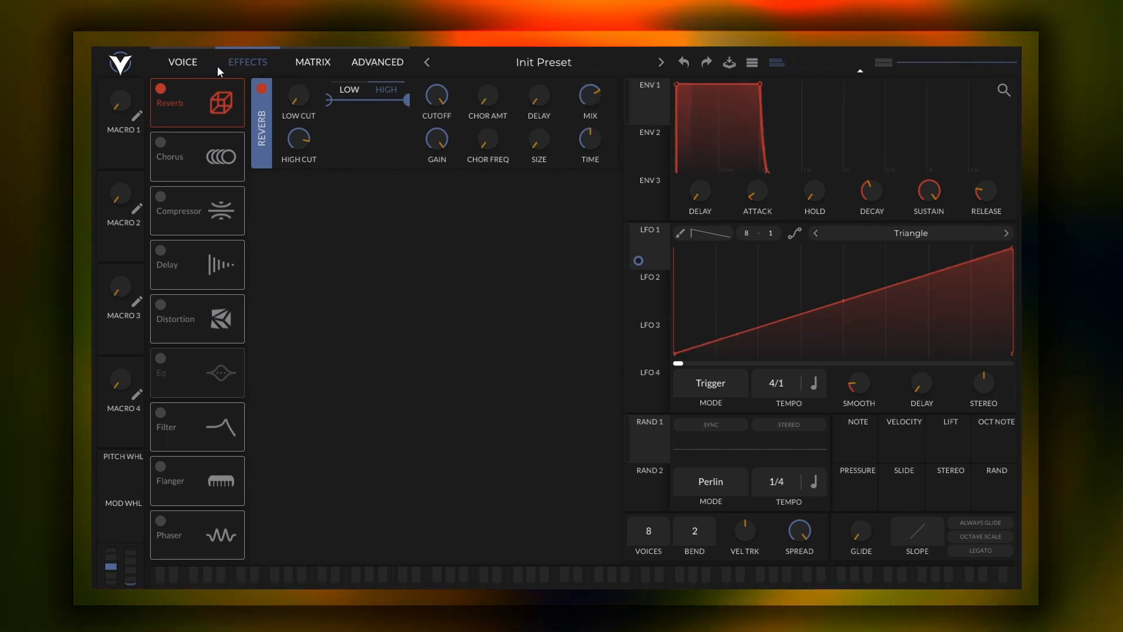
# Load the Factory Basic Shapes wavetable into oscillator 1.
pyautogui.click(182, 62)
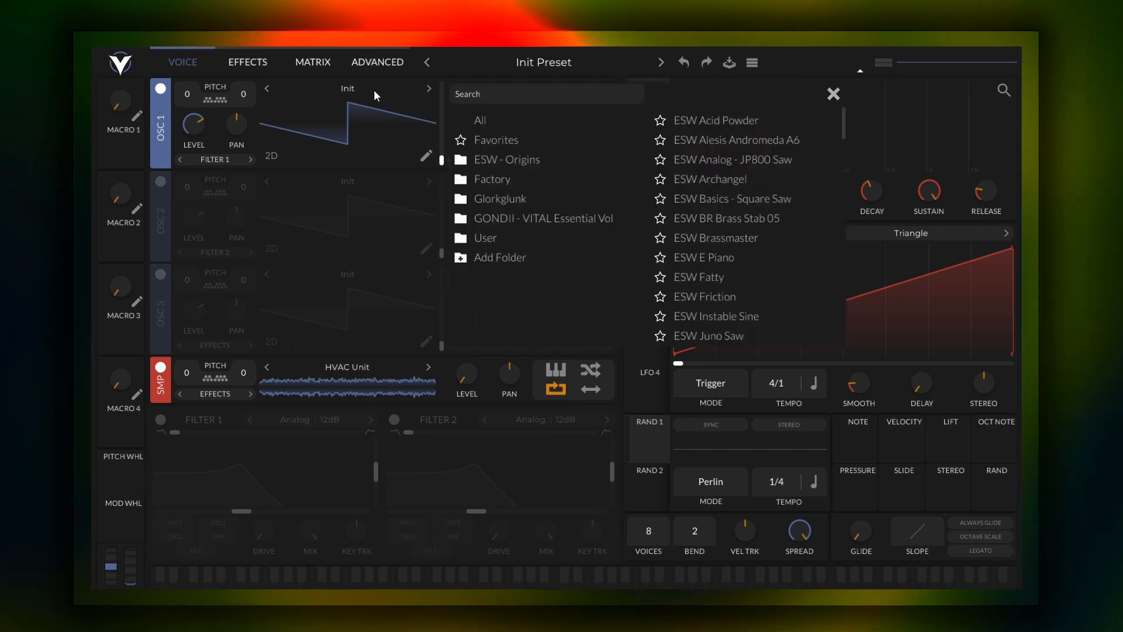
pyautogui.click(491, 179)
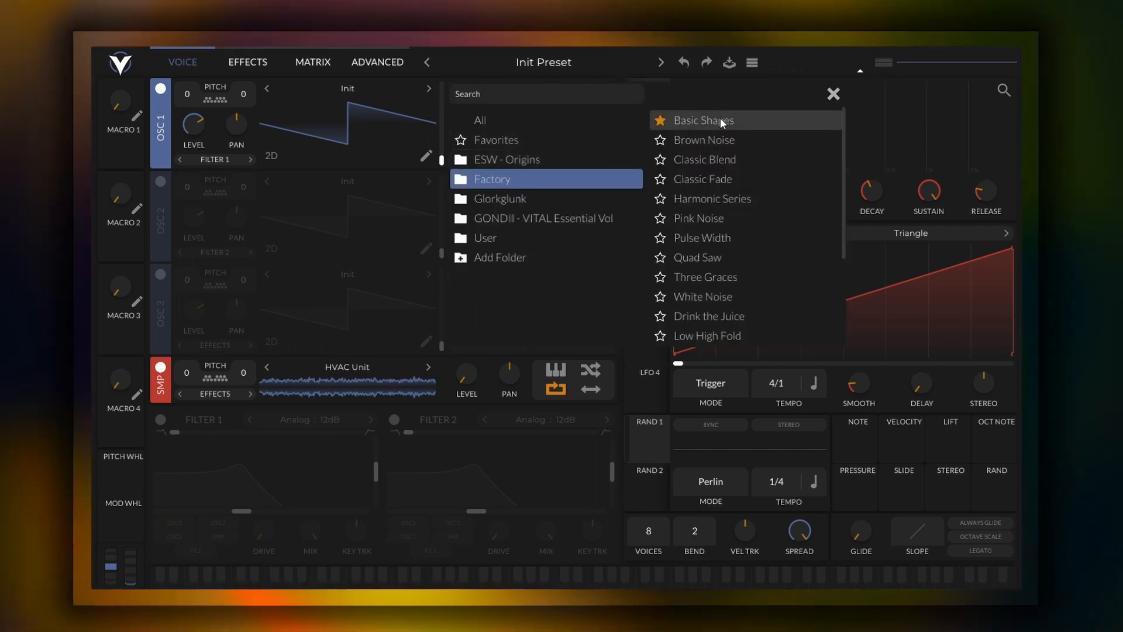
pyautogui.click(703, 119)
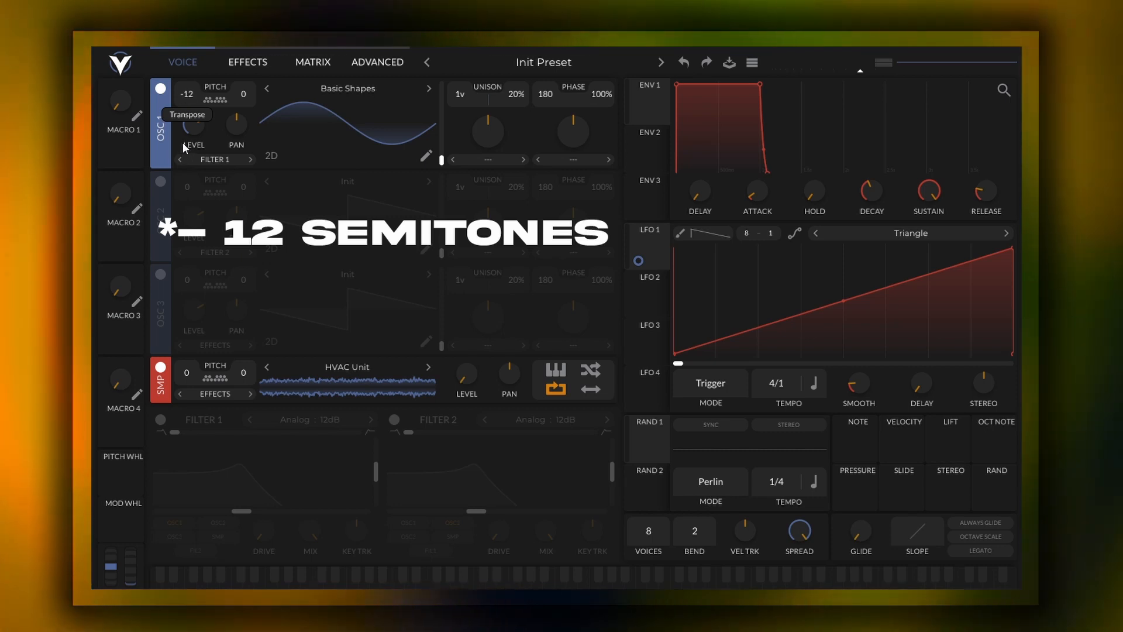
# Enable oscillator 2 and transpose it down to −24 semitones.
pyautogui.click(159, 184)
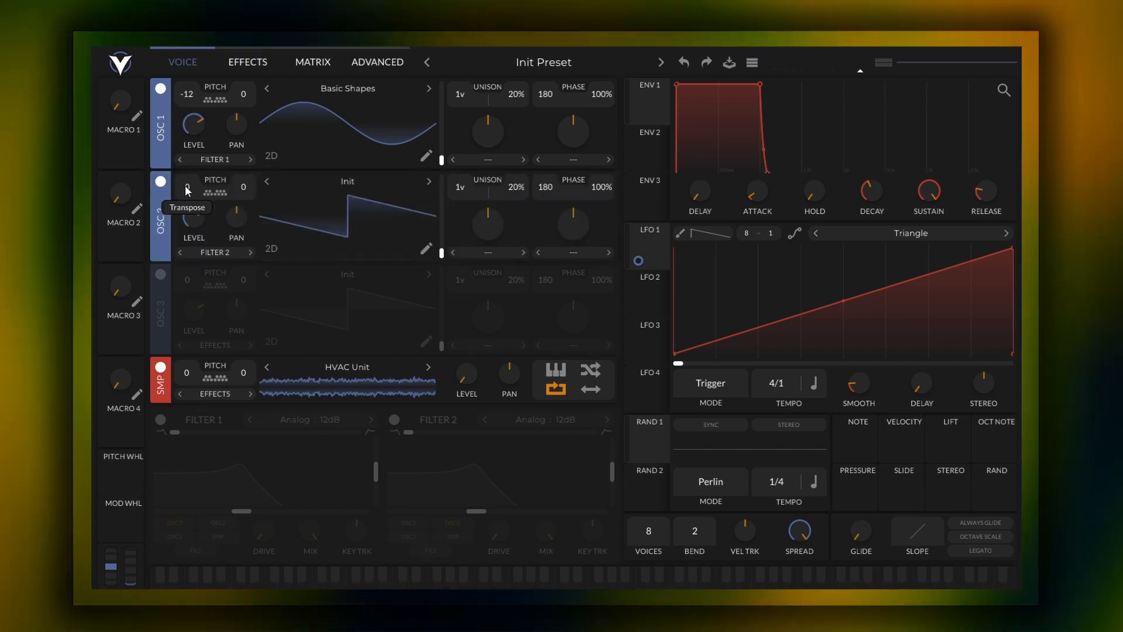
pyautogui.moveTo(188, 187); pyautogui.dragTo(187, 229)
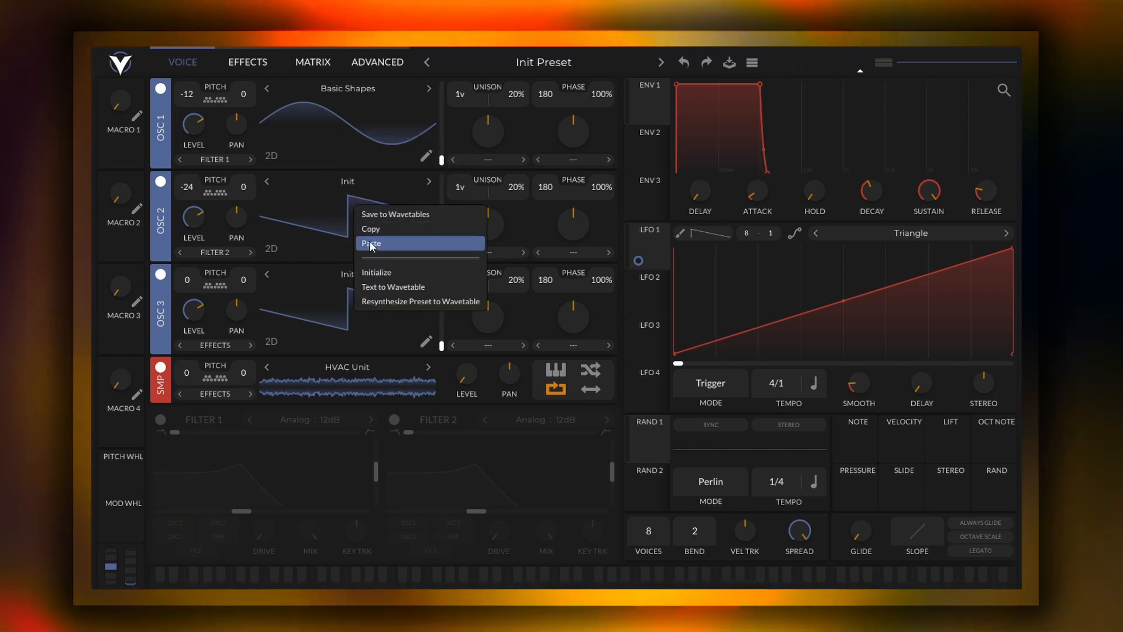
# Paste the Basic Shapes wavetable into oscillator 2 and re-enable the sampler.
pyautogui.click(372, 244)
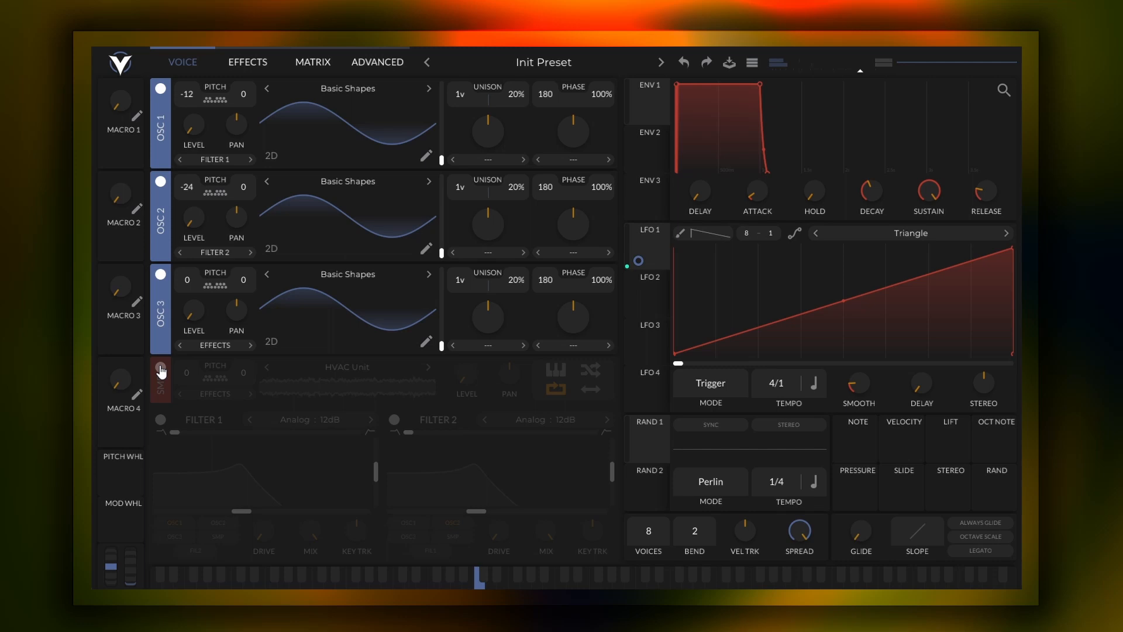
pyautogui.click(160, 368)
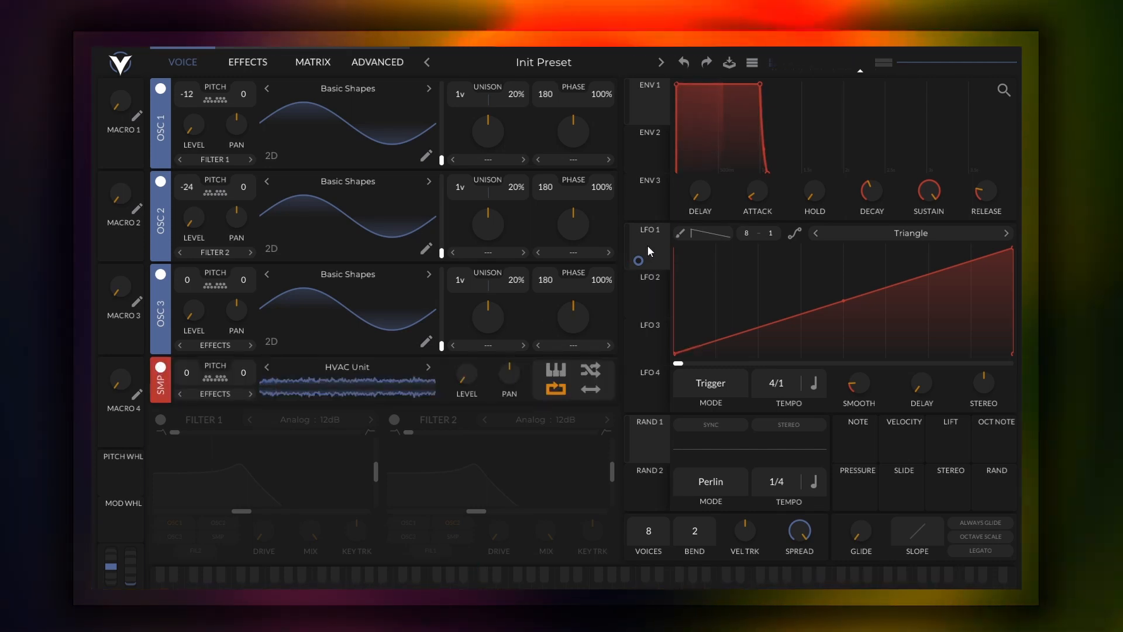